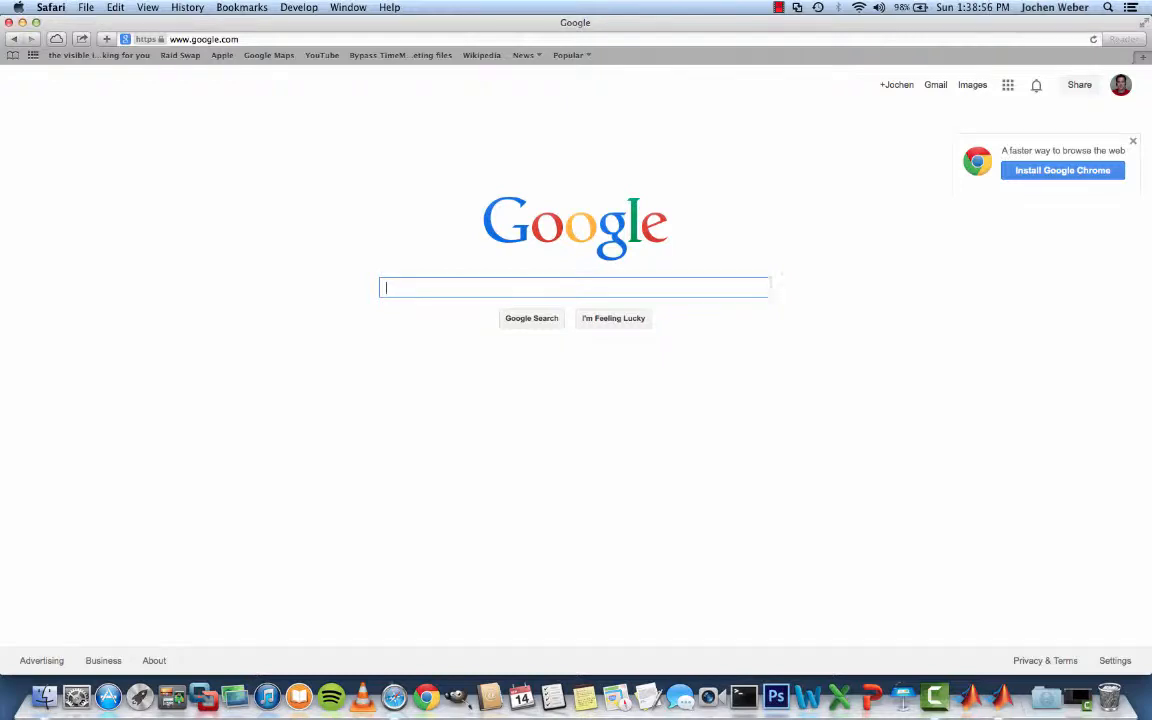
- Search Google for 'neuroelf', open neuroelf.net and download the v1.0 installer ZIP
{"action": "type", "text": "neuroelf"}
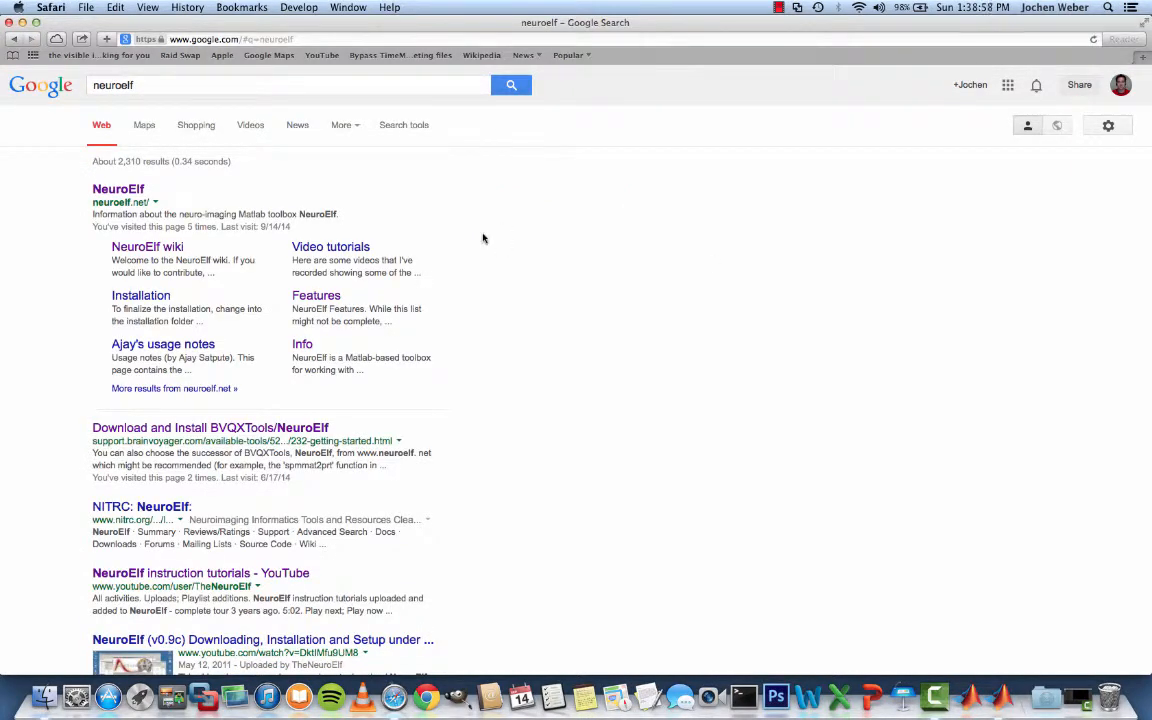
{"action": "left_click", "coordinate": [118, 188]}
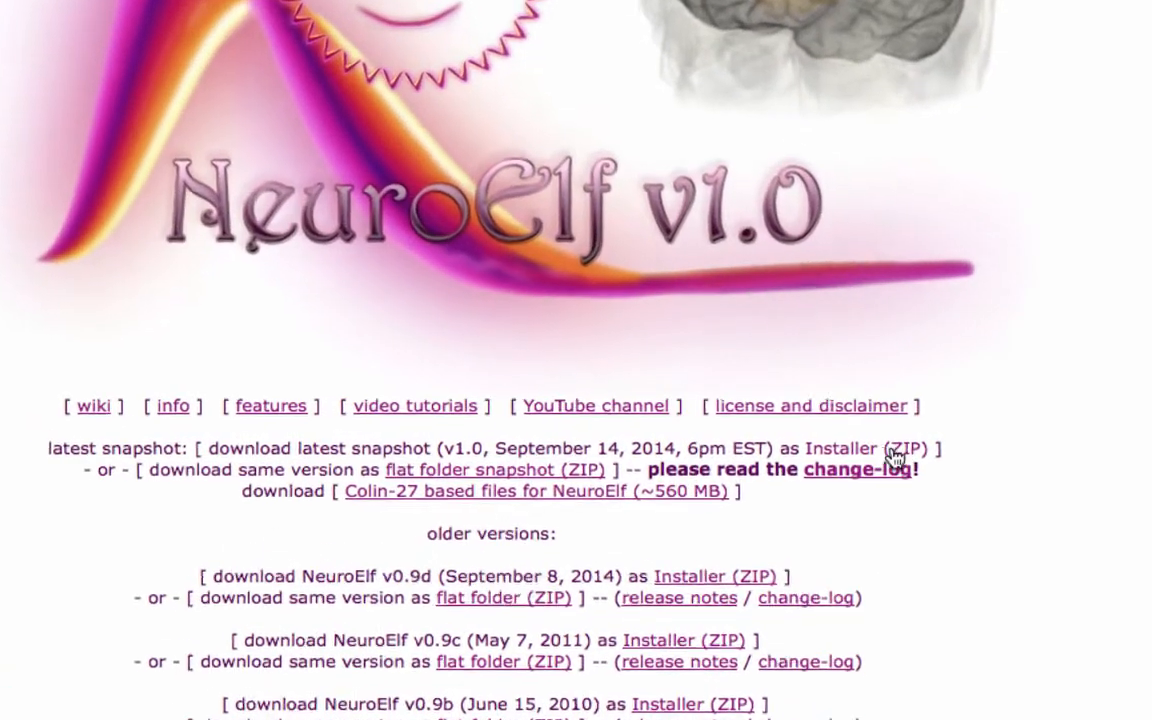
{"action": "scroll", "scroll_direction": "down", "scroll_amount": 3}
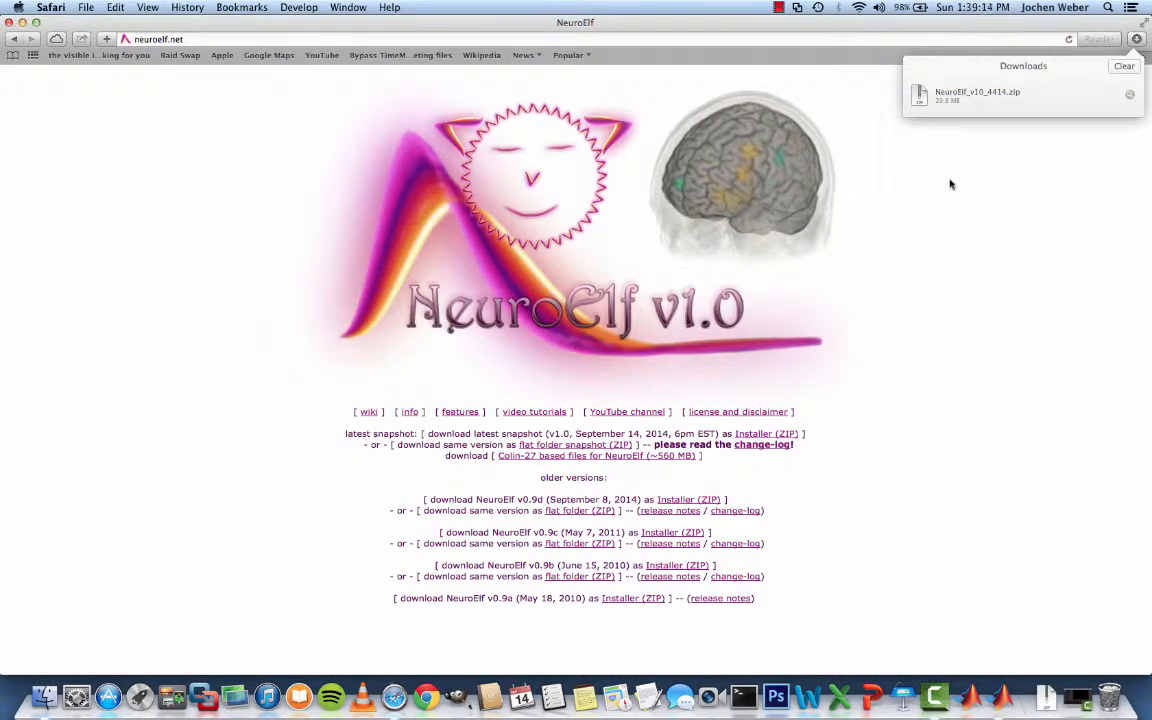
{"action": "mouse_move", "coordinate": [948, 108]}
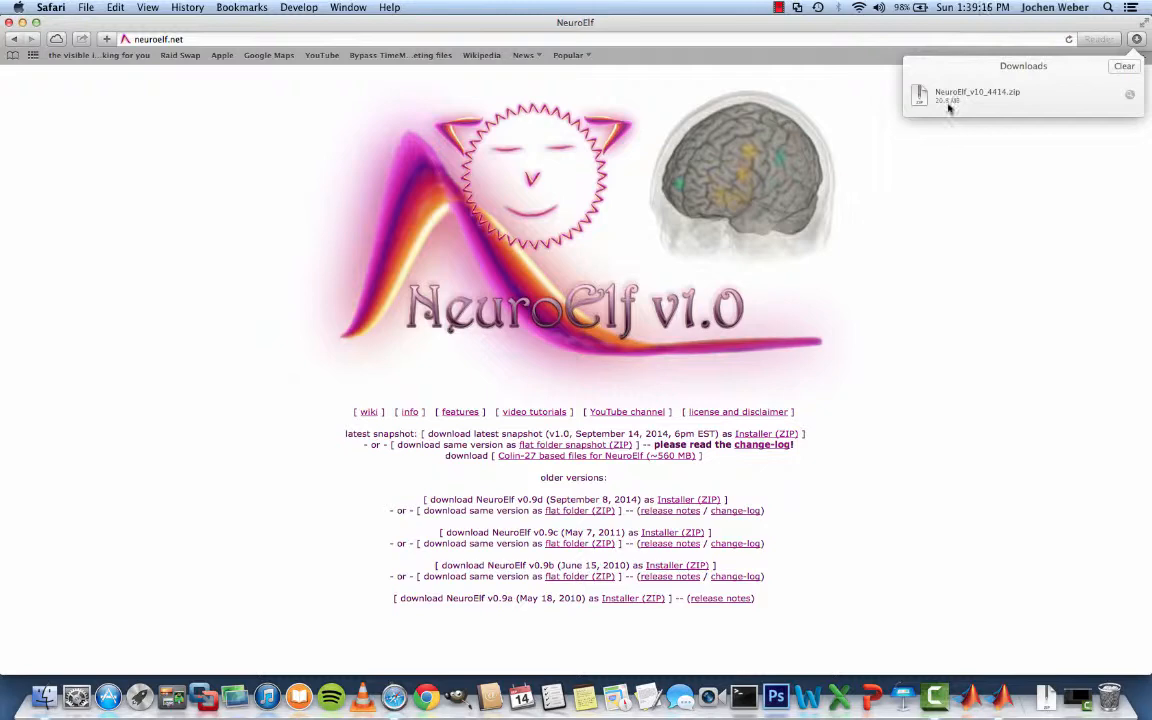
- Unpack NeuroElf_v10_4414.zip from Safari's downloads, revealing it in Finder
{"action": "double_click", "coordinate": [976, 92]}
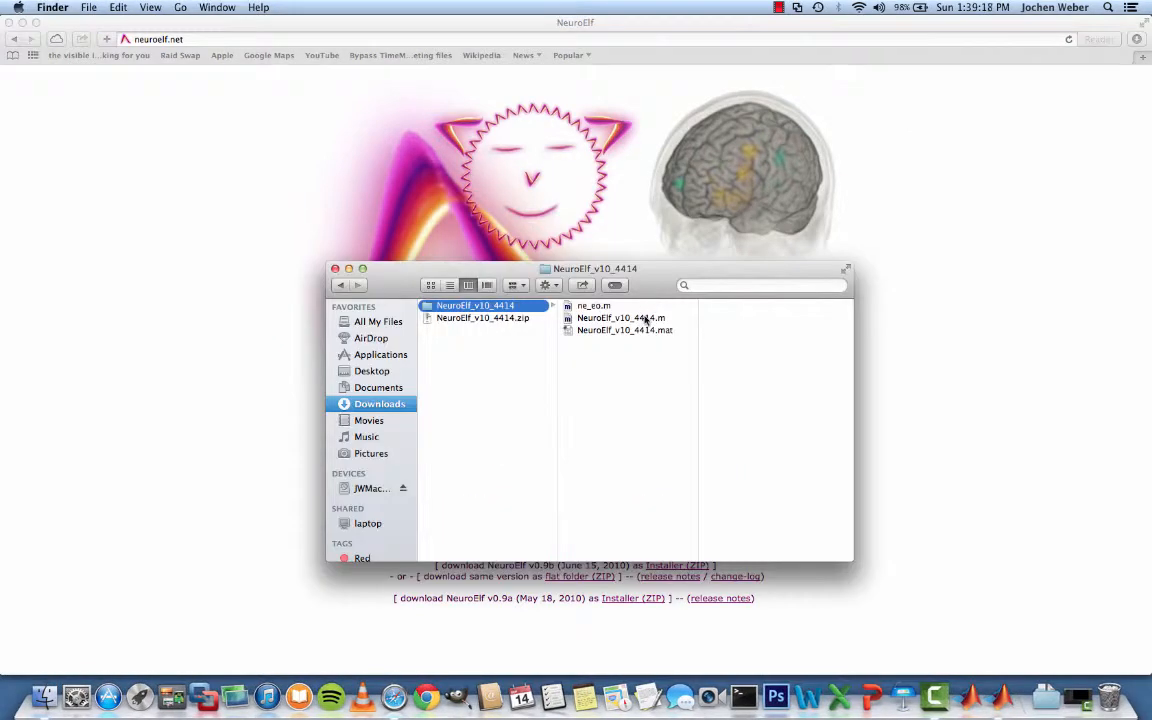
{"action": "mouse_move", "coordinate": [464, 324]}
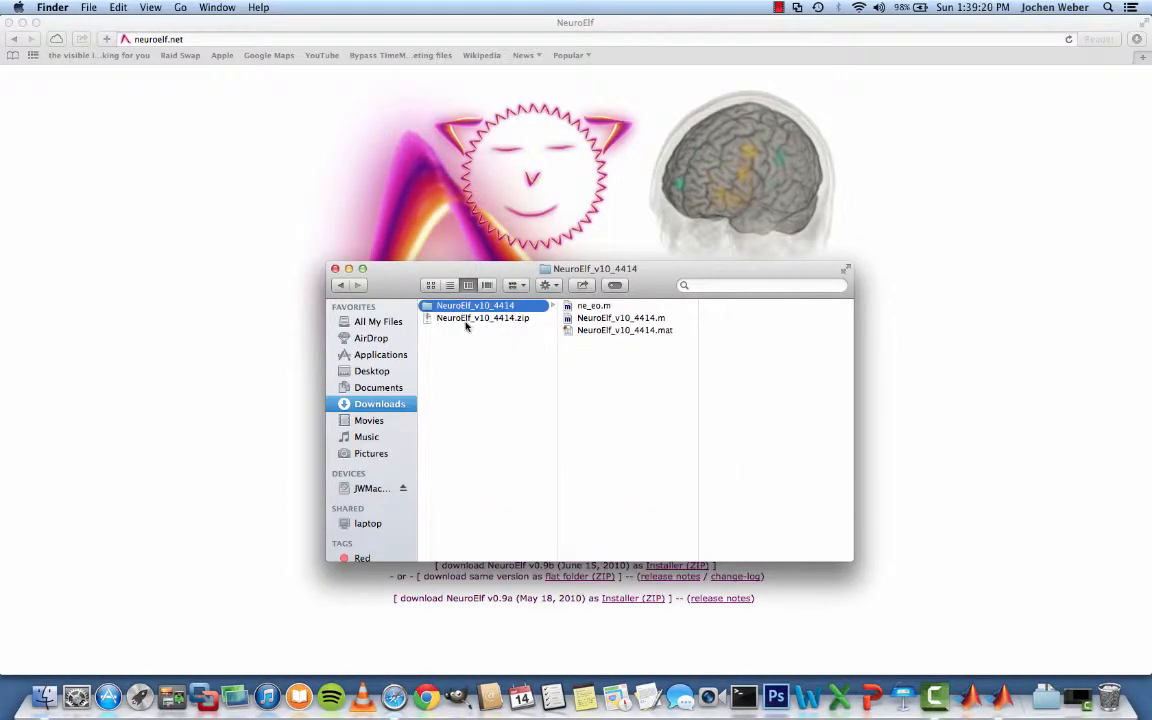
{"action": "mouse_move", "coordinate": [544, 364]}
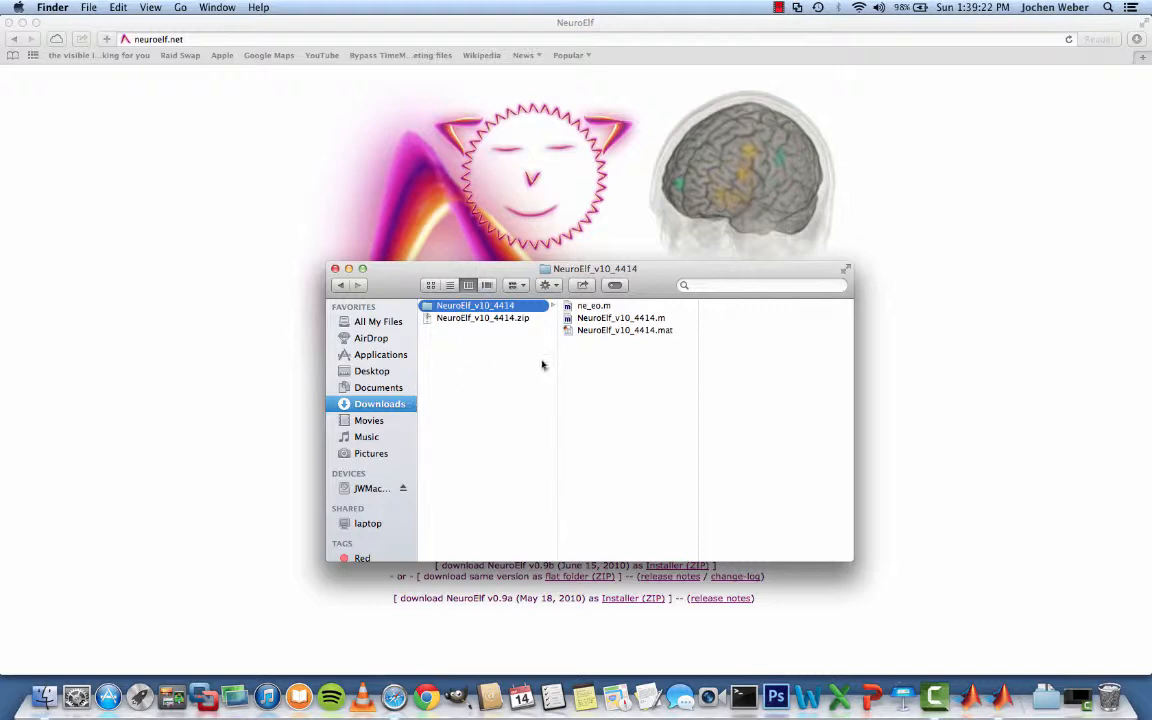
{"action": "mouse_move", "coordinate": [950, 696]}
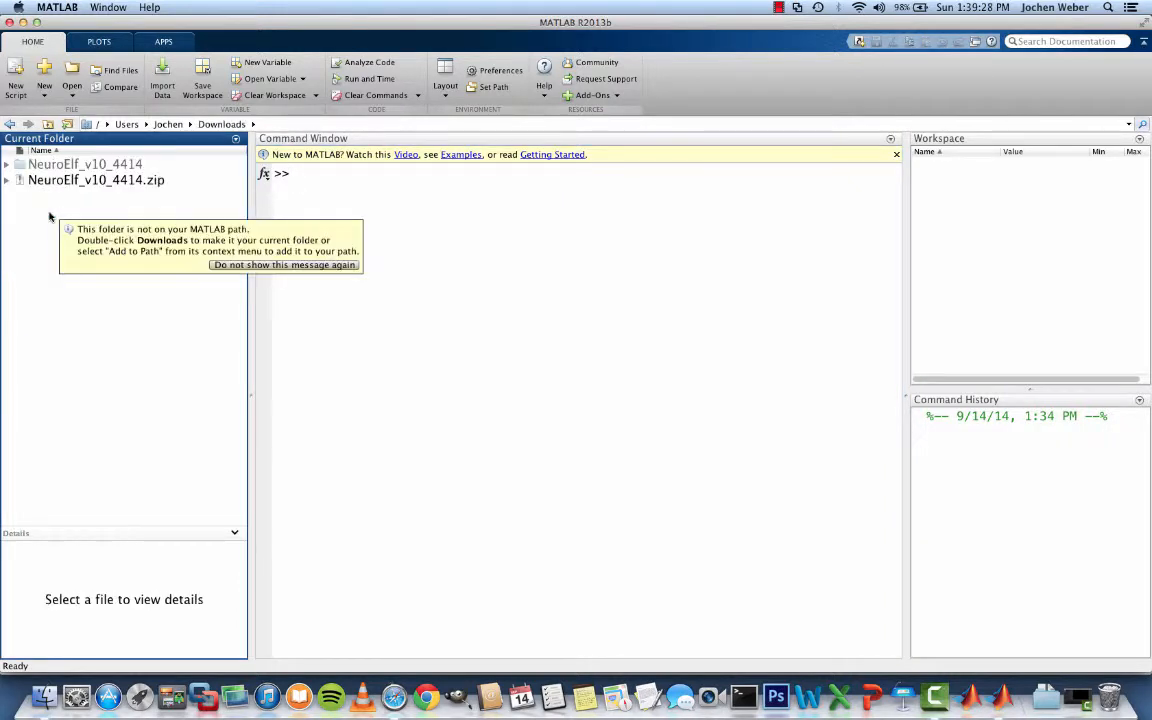
- Run NeuroElf_v10_4414 to see its usage, then start it with -i for installation
{"action": "double_click", "coordinate": [84, 164]}
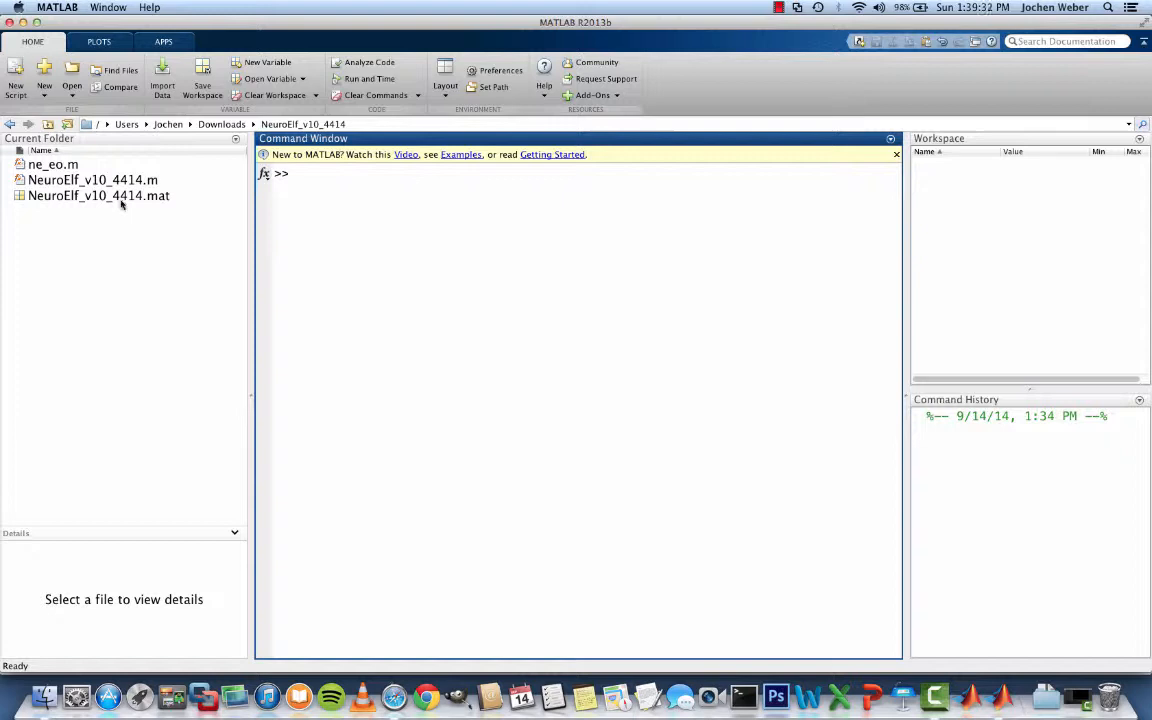
{"action": "type", "text": "NeuroElf_v10_4414"}
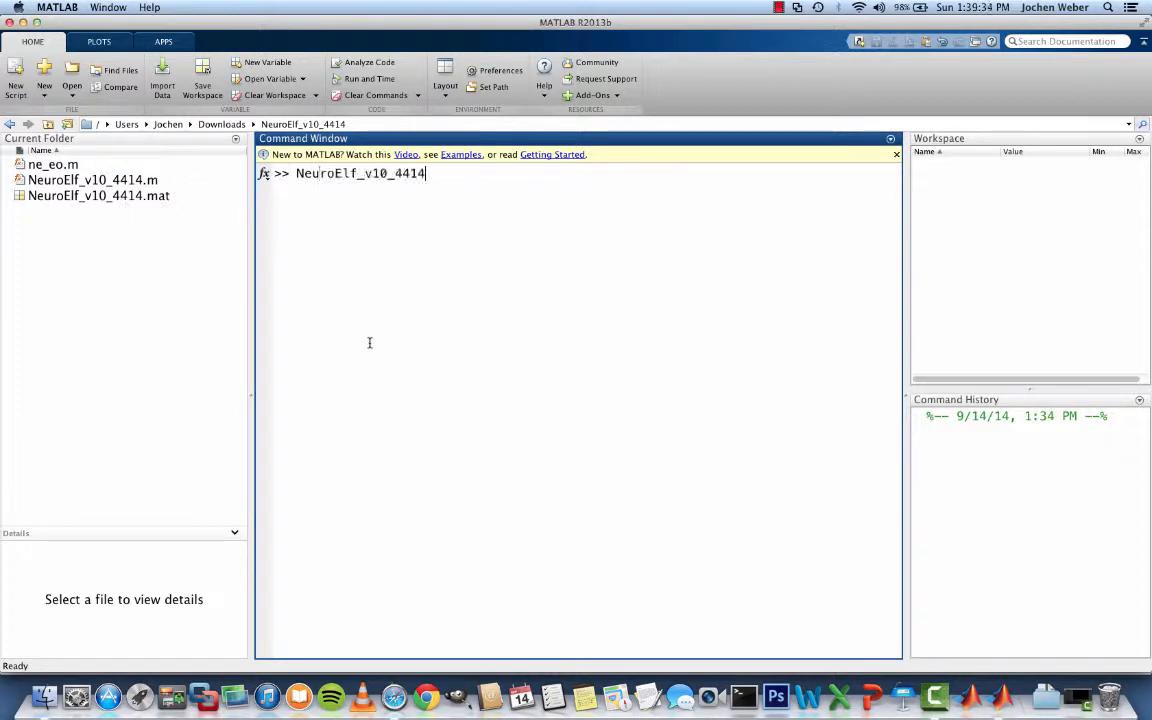
{"action": "key", "text": "Return"}
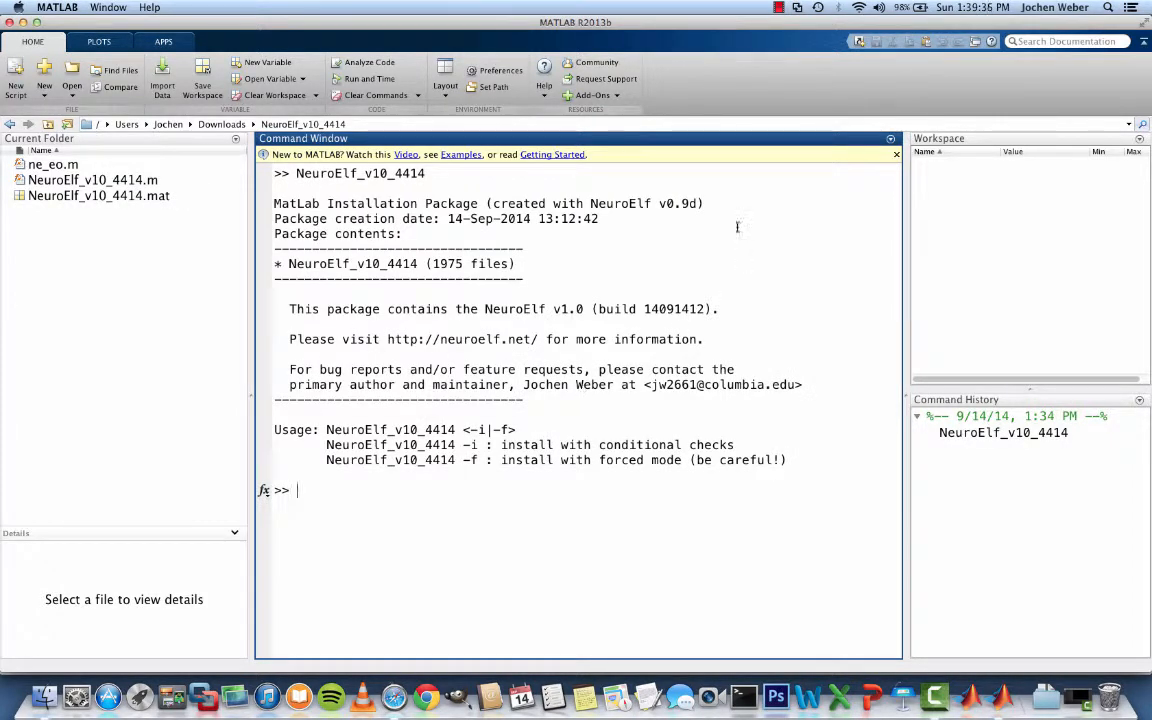
{"action": "mouse_move", "coordinate": [698, 558]}
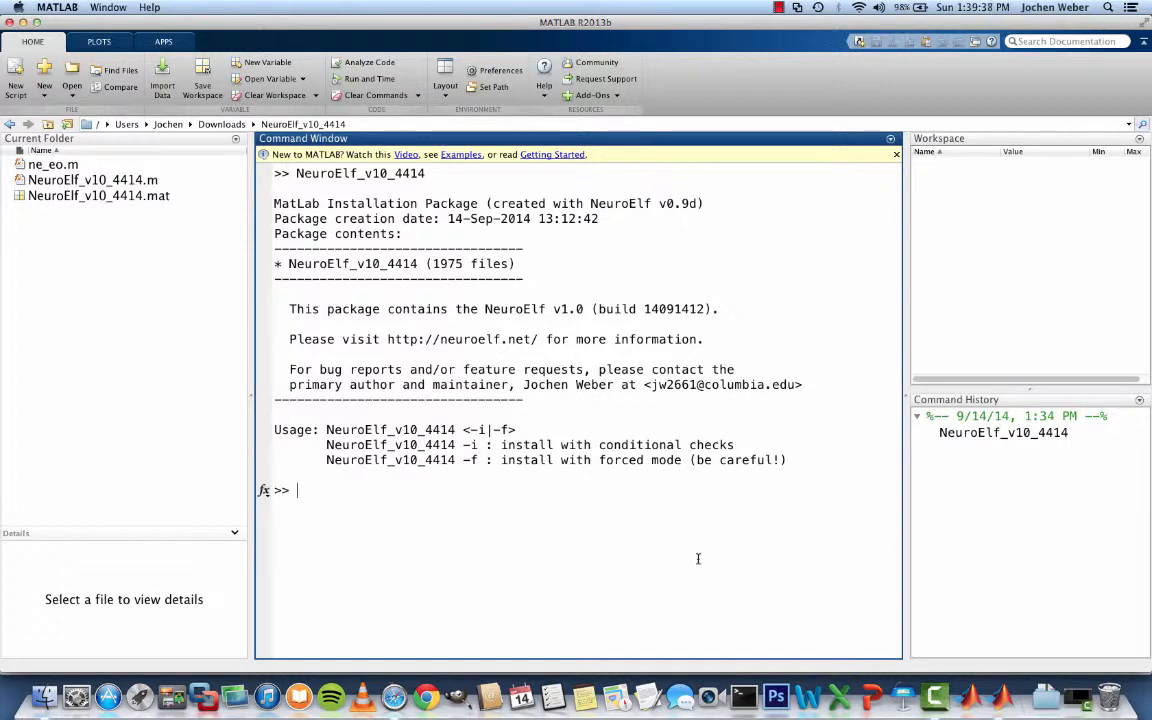
{"action": "type", "text": "NeuroElf_v10_4414 -i"}
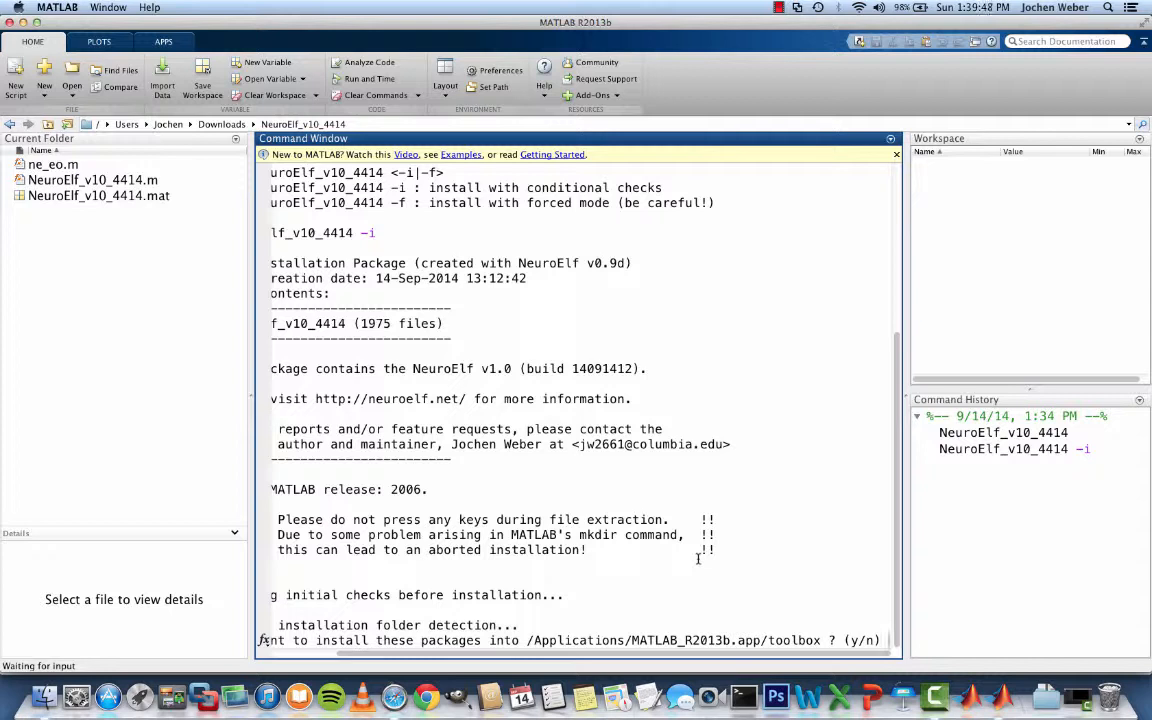
- Answer 'y' to install into the toolbox folder and accept the temp folder dialog
{"action": "type", "text": "y"}
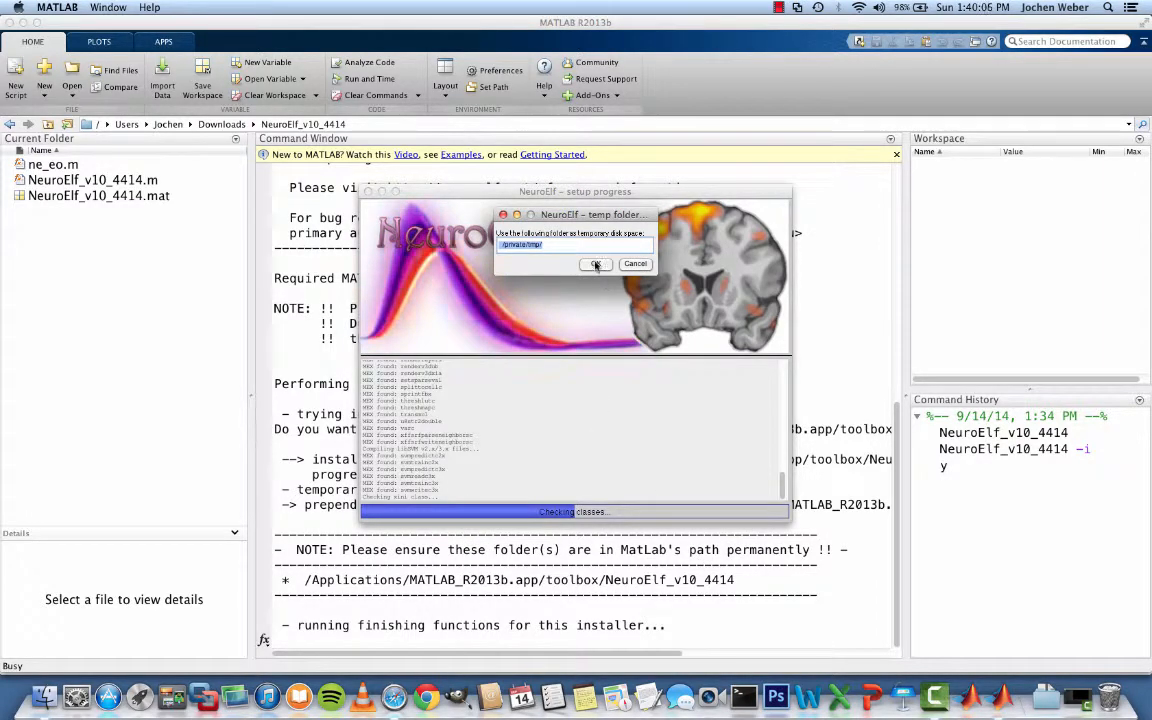
{"action": "left_click", "coordinate": [596, 264]}
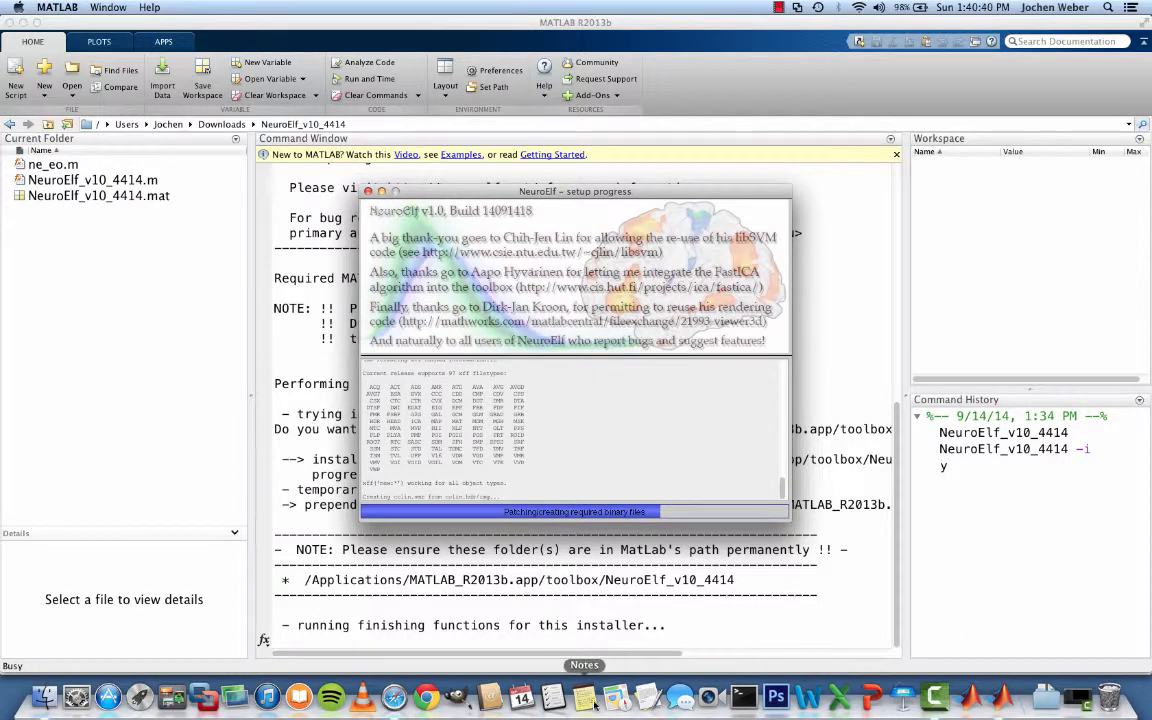
{"action": "left_click", "coordinate": [426, 696]}
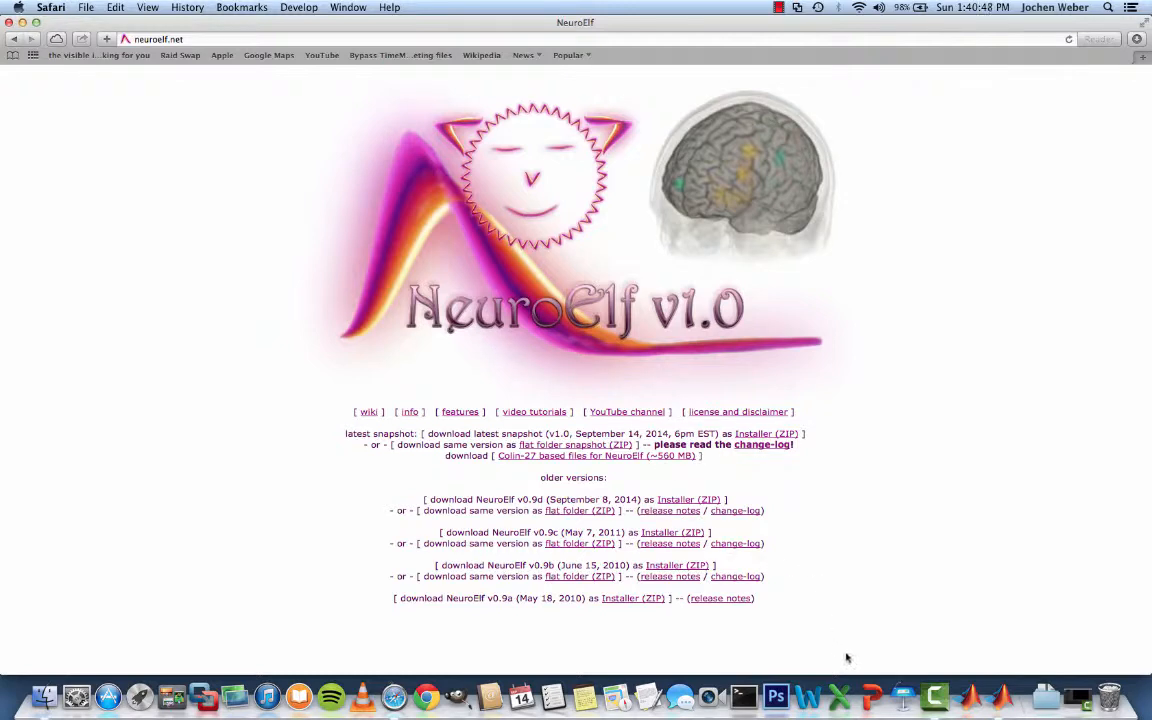
{"action": "mouse_move", "coordinate": [1000, 696]}
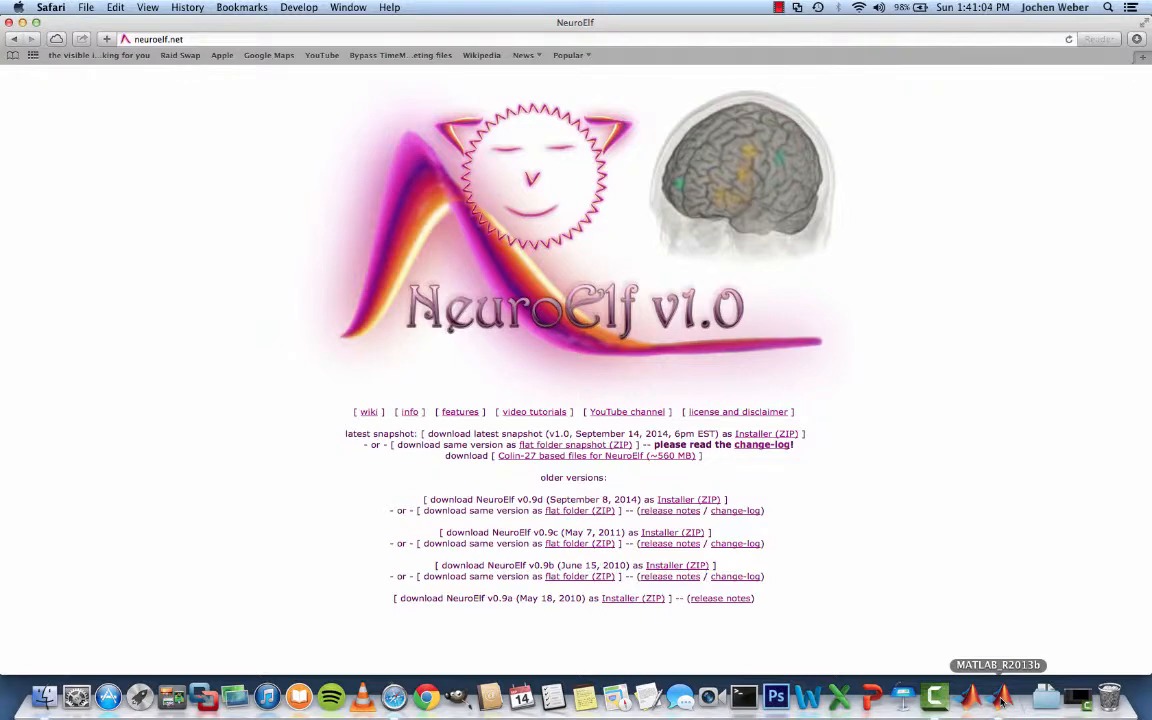
- Bring MATLAB back to the front from the Dock
{"action": "left_click", "coordinate": [996, 696]}
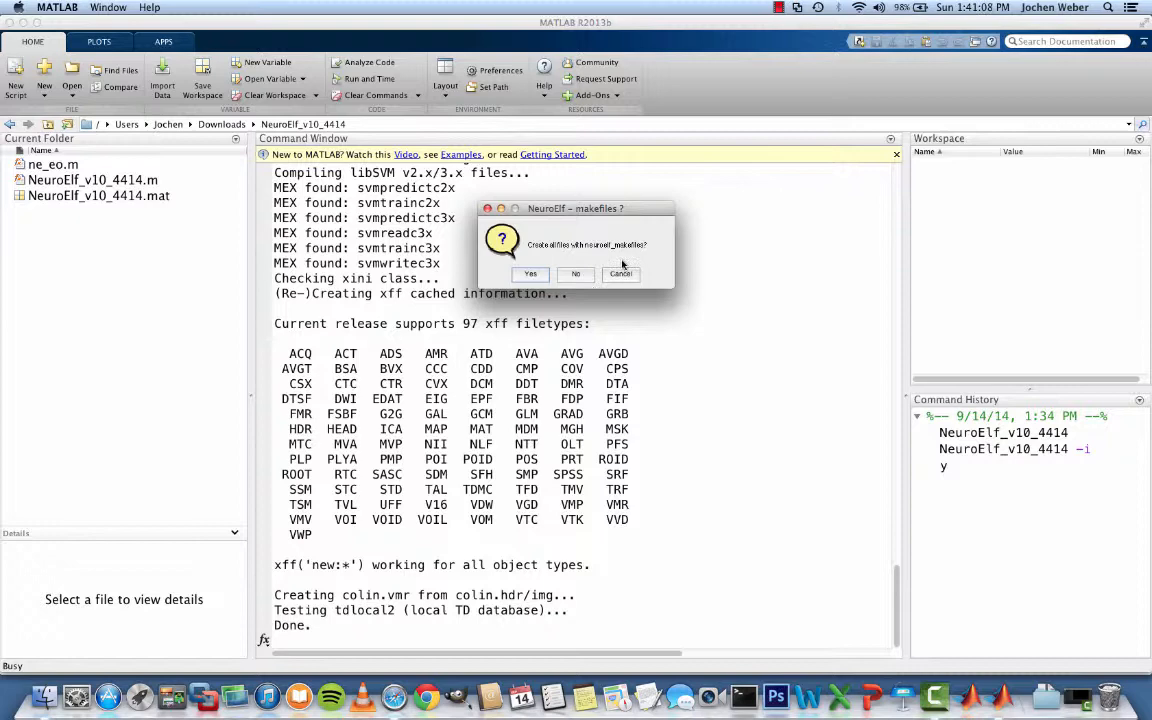
{"action": "mouse_move", "coordinate": [576, 276]}
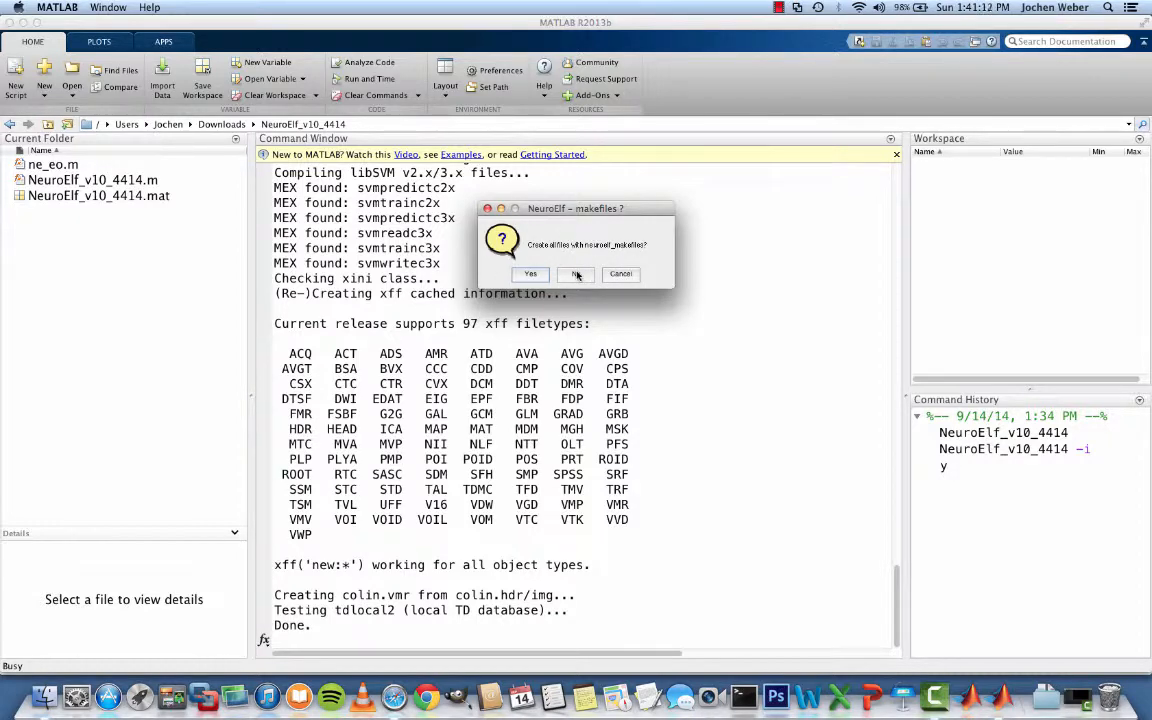
- Answer Yes to the makefiles question so the installer reports 'Installation completed!'
{"action": "left_click", "coordinate": [576, 272]}
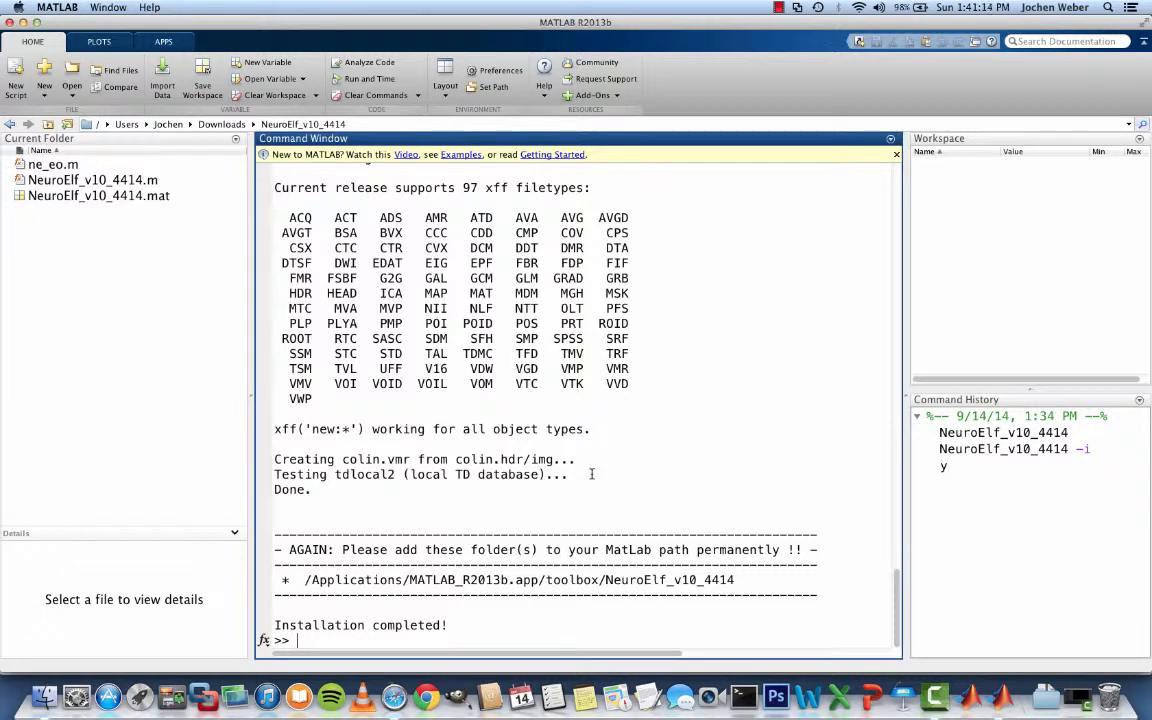
{"action": "mouse_move", "coordinate": [640, 534]}
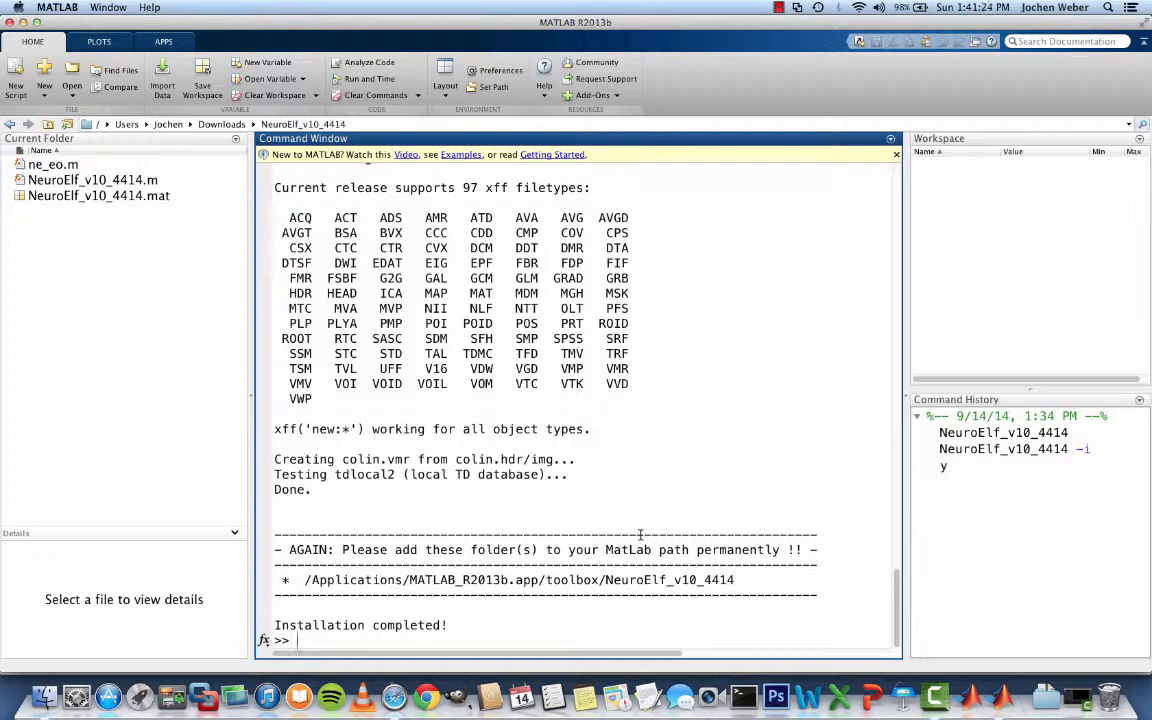
- Launch neuroelf_gui on the colin brain and move the crosshair into the left putamen
{"action": "type", "text": "neuroelf_gui"}
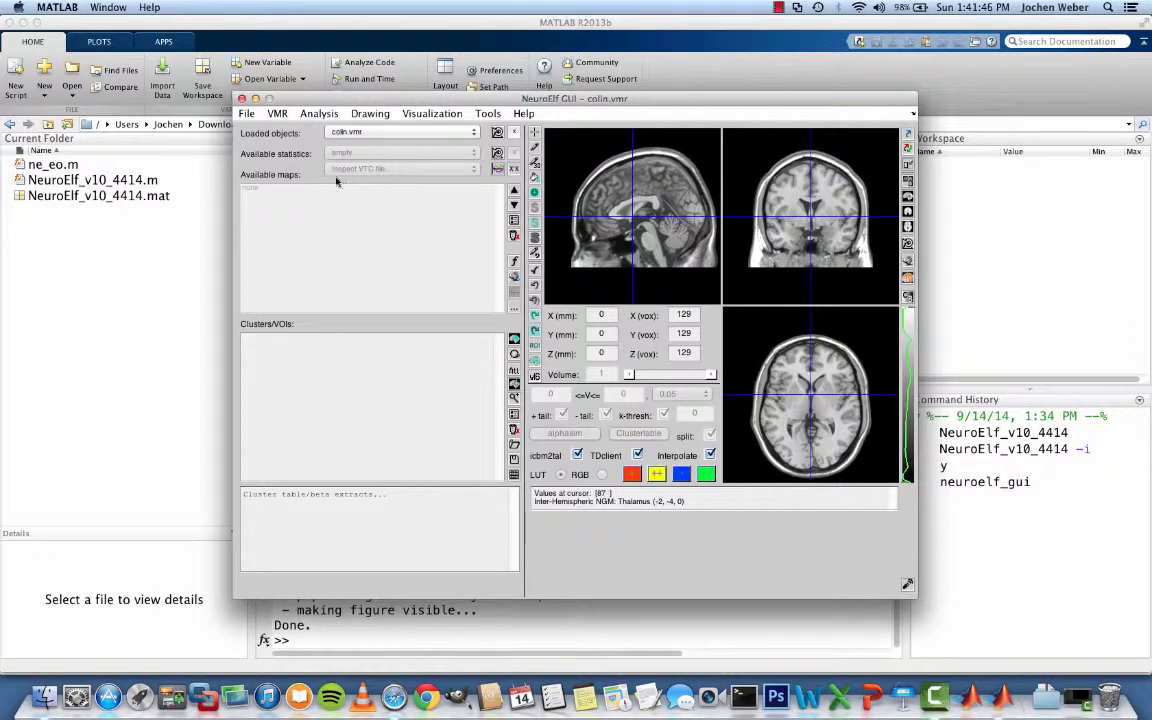
{"action": "mouse_move", "coordinate": [616, 228]}
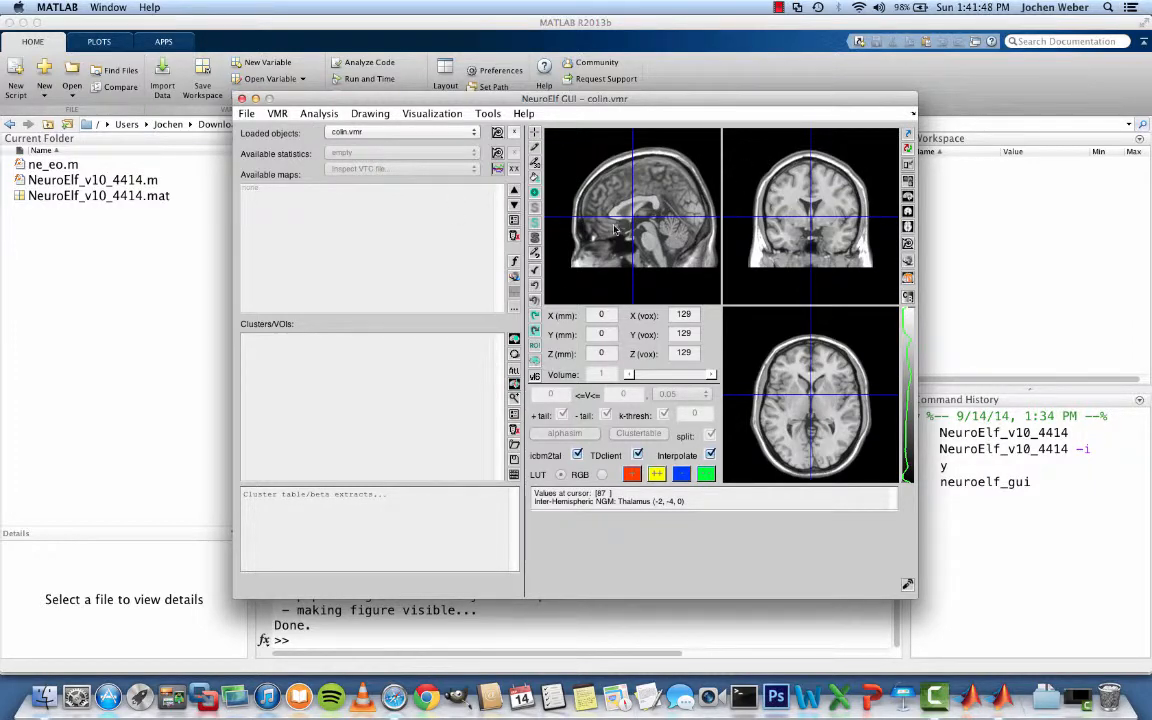
{"action": "left_click", "coordinate": [664, 196]}
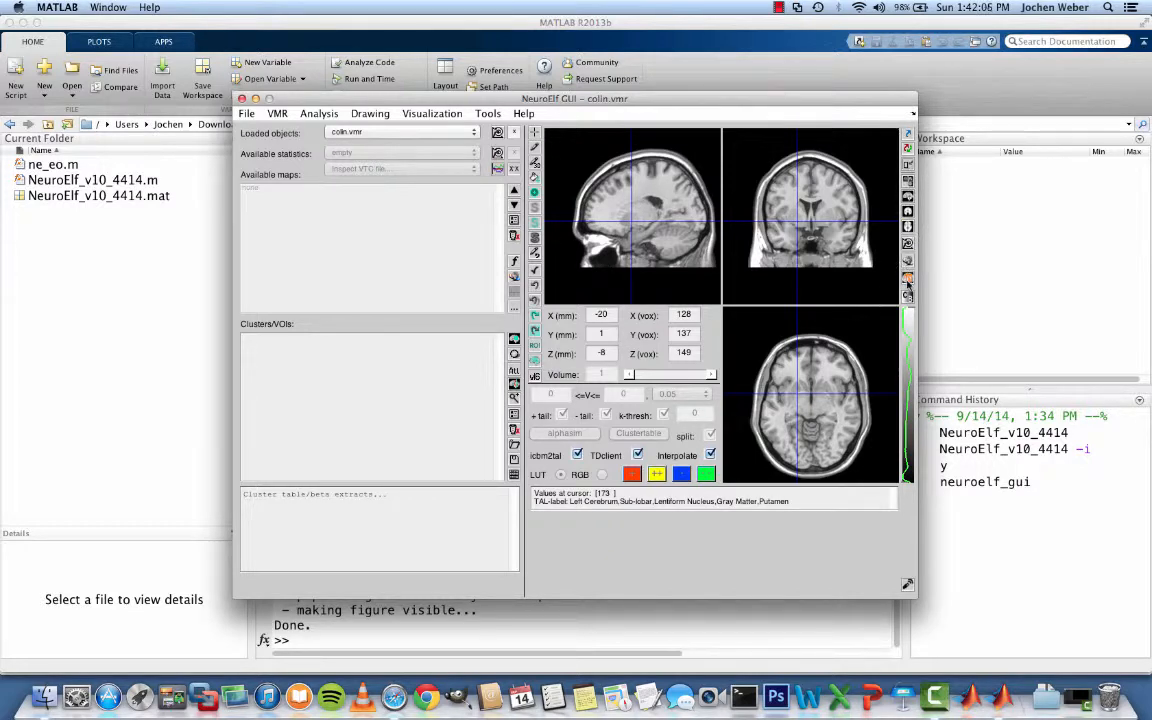
{"action": "mouse_move", "coordinate": [908, 284]}
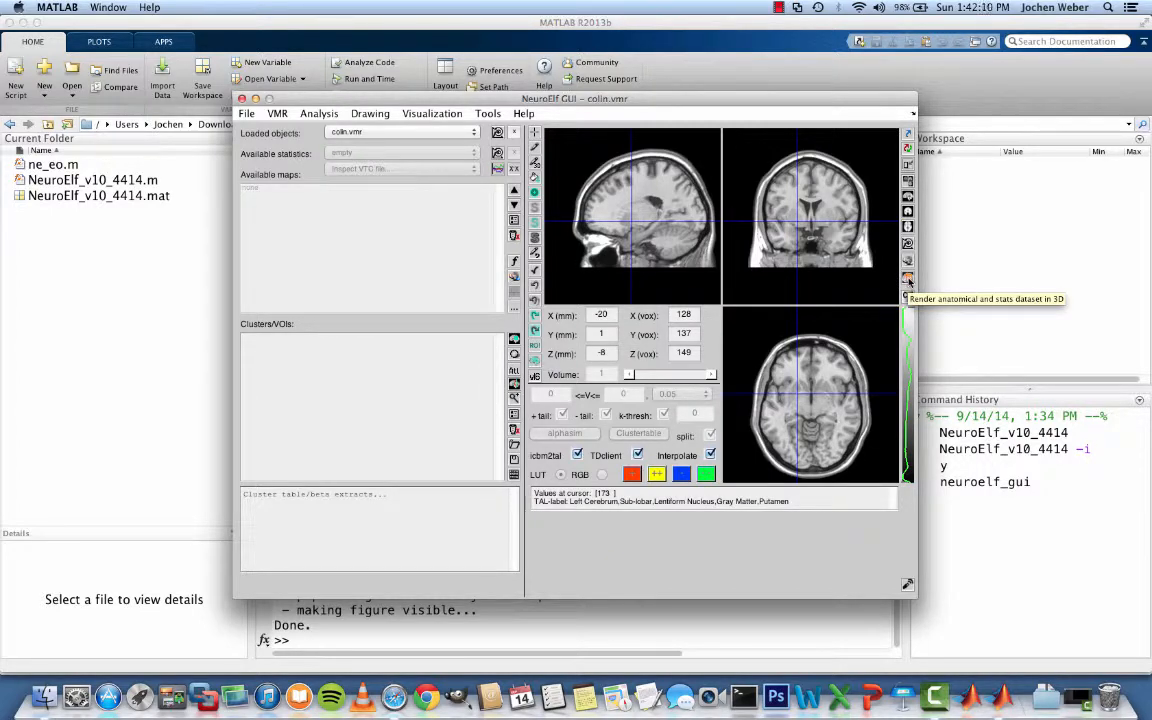
- Render the colin head in 3D, rotate the rendering, and close the render settings
{"action": "left_click", "coordinate": [908, 280]}
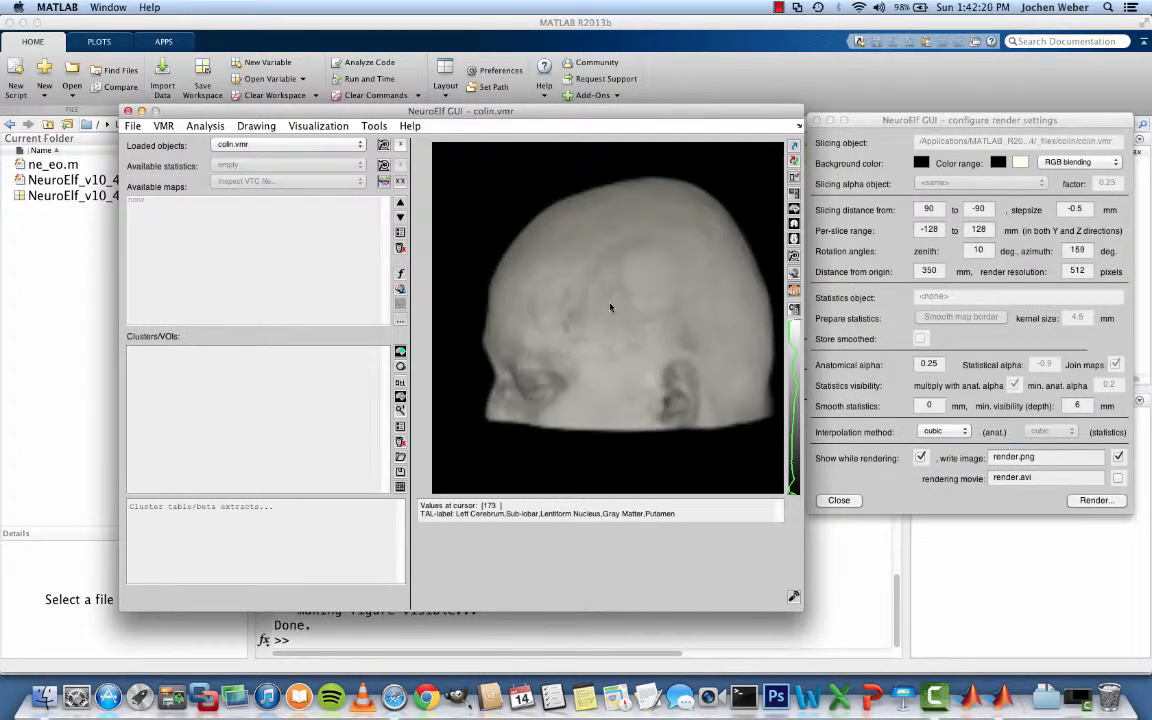
{"action": "left_click_drag", "start_coordinate": [610, 304], "coordinate": [664, 310]}
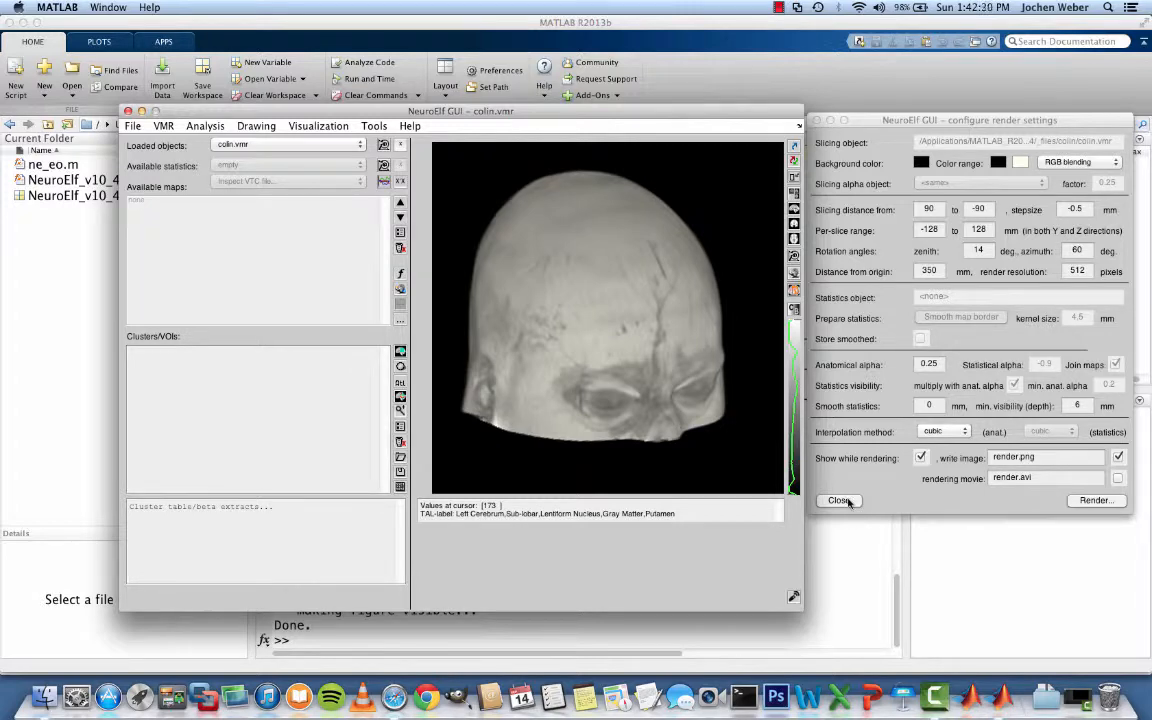
{"action": "left_click", "coordinate": [838, 500]}
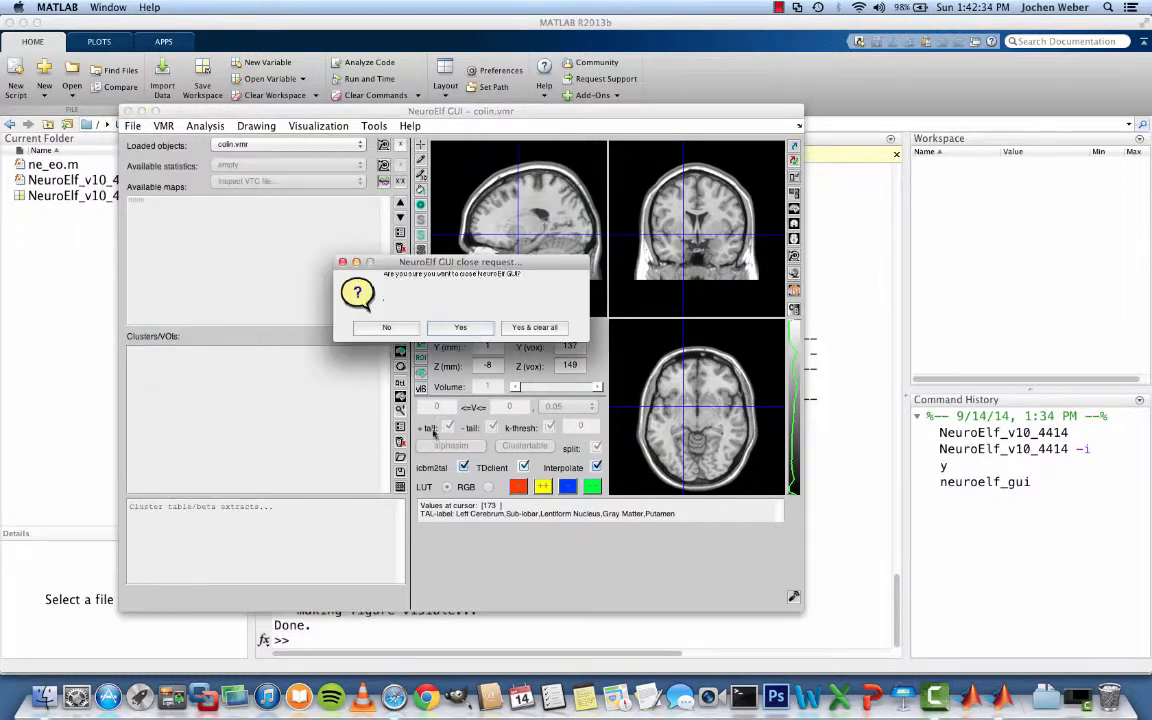
- Confirm the close request so the NeuroElf GUI quits
{"action": "left_click", "coordinate": [386, 328]}
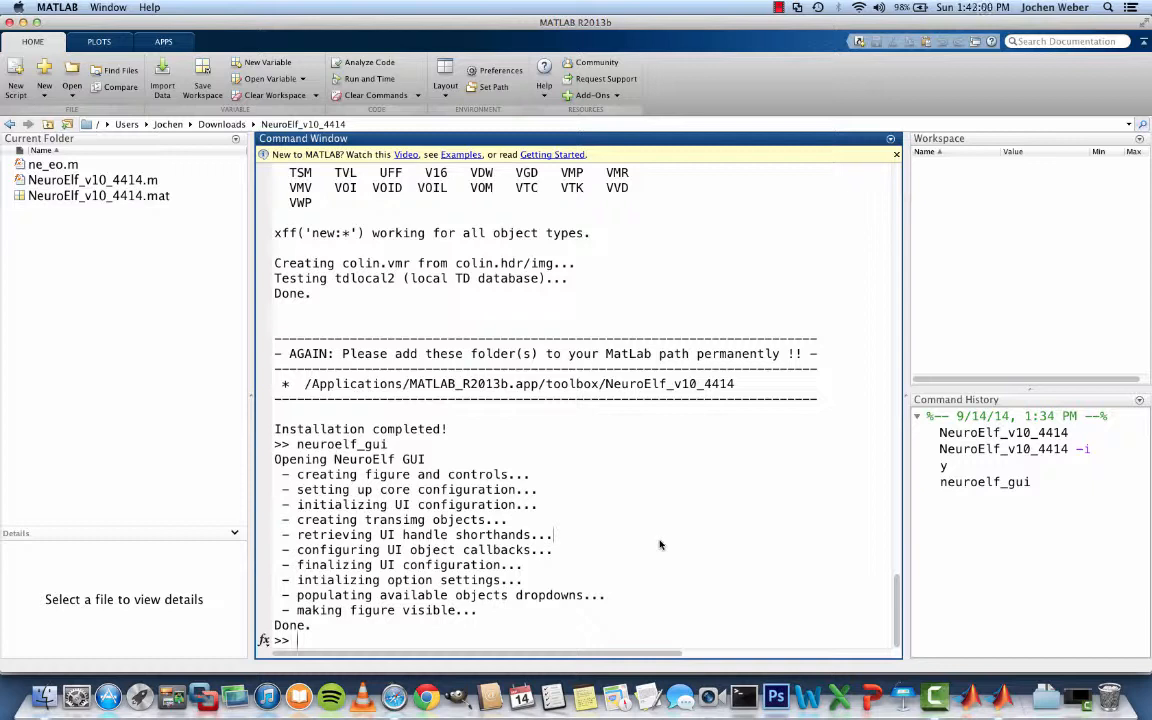
- Create anyvar = neuroelf and print anyvar.help('findfiles'), scrolling through the output
{"action": "type", "text": "anyvar = neuroelf;"}
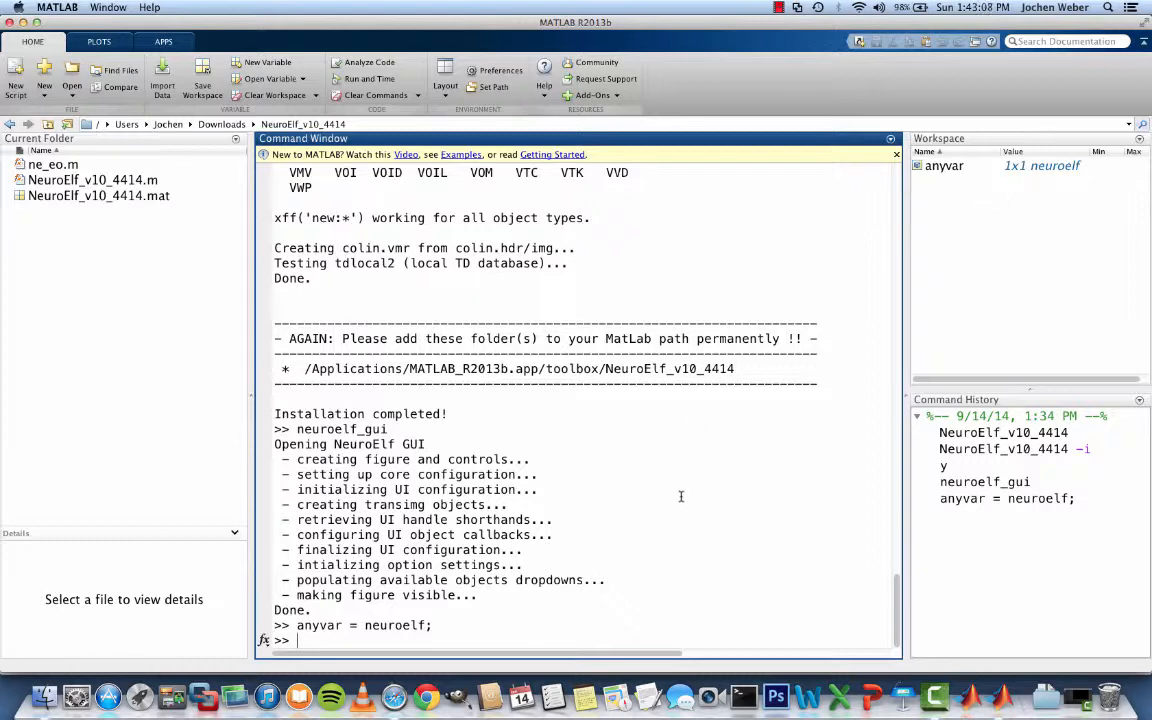
{"action": "type", "text": "anyvar.help('findfiles"}
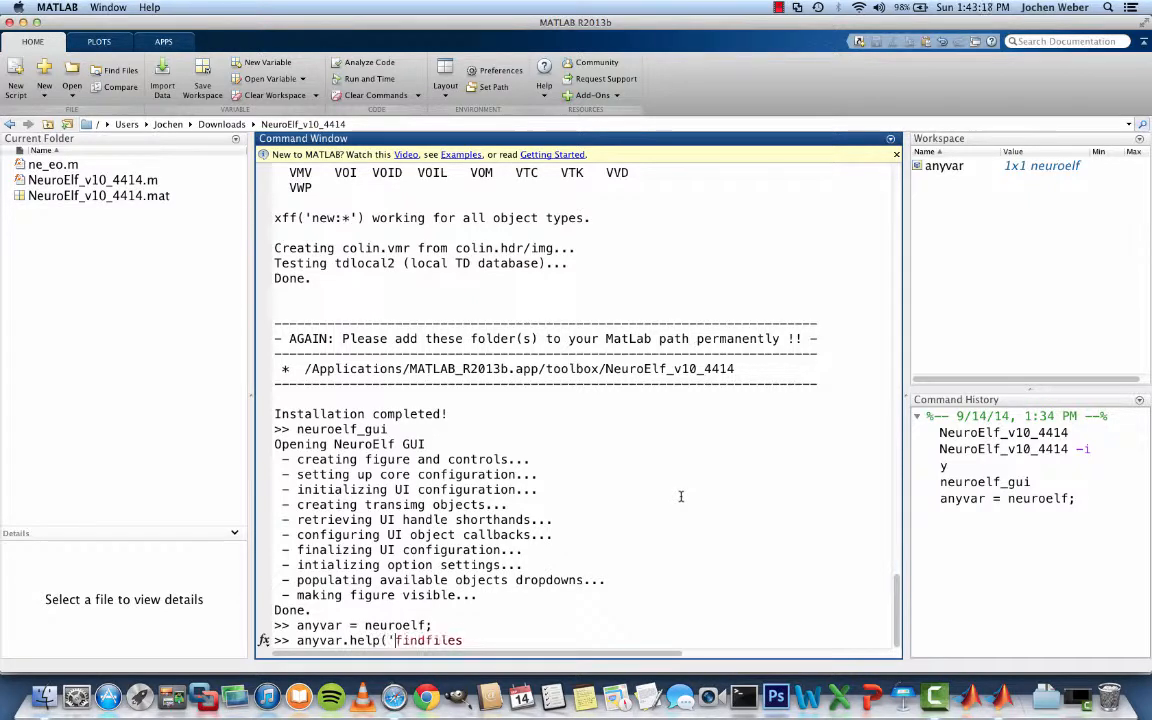
{"action": "type", "text": "')"}
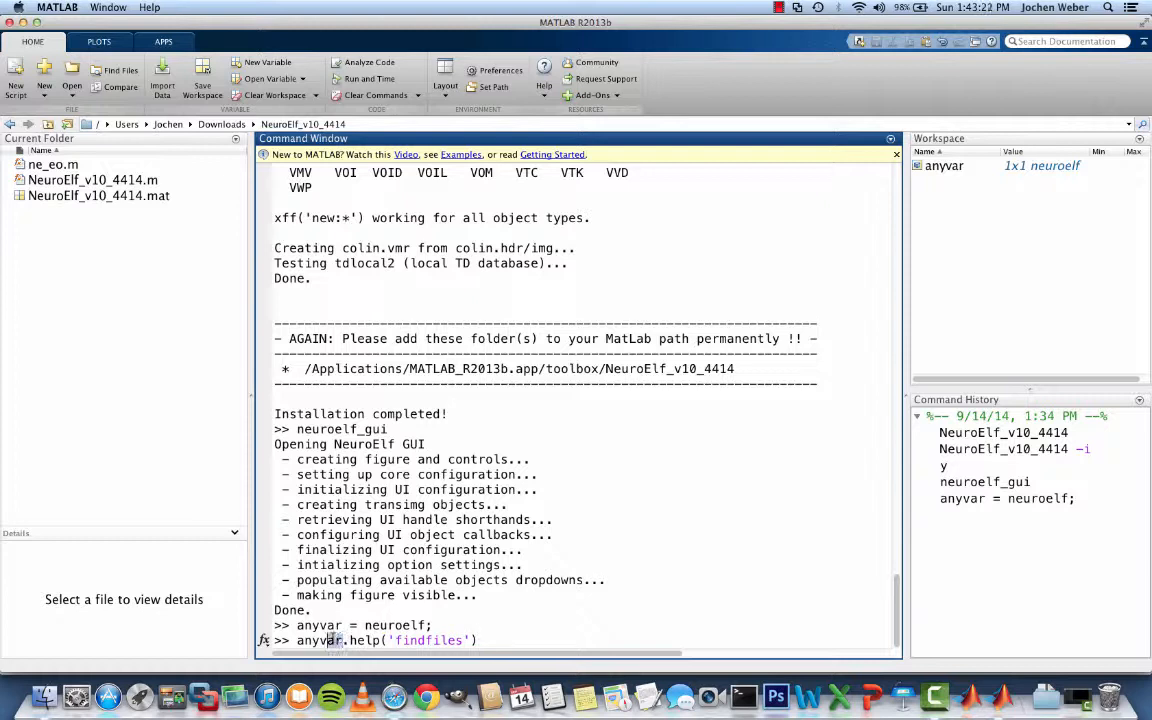
{"action": "double_click", "coordinate": [318, 640]}
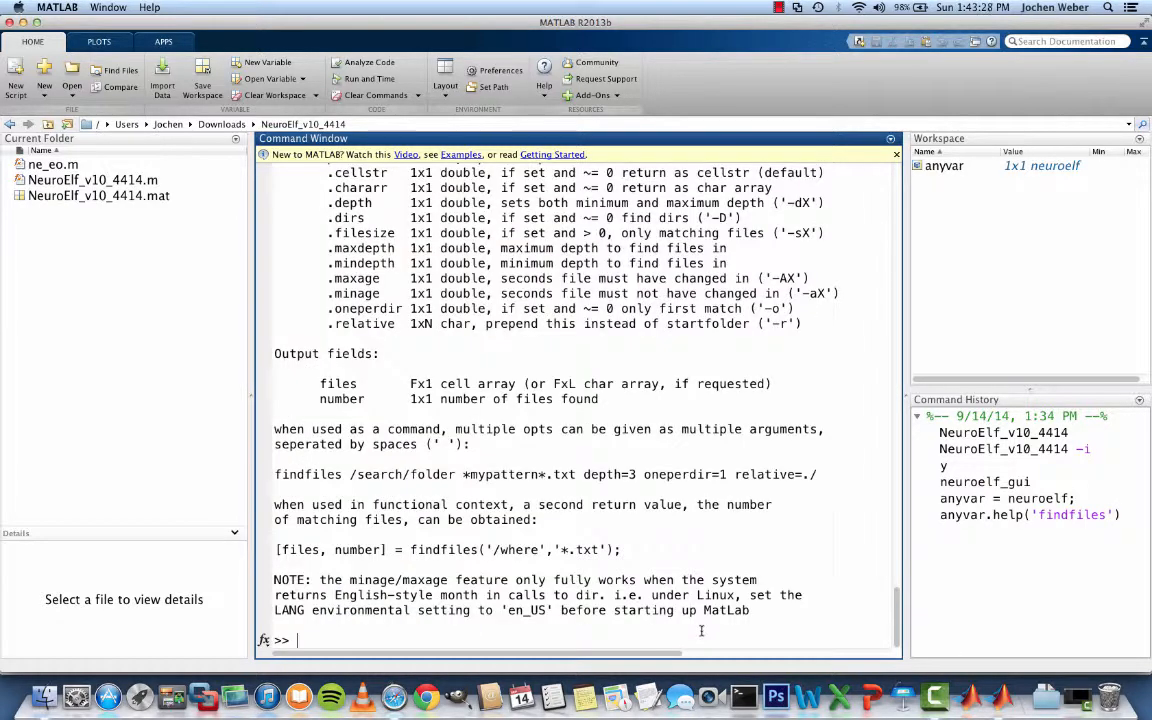
{"action": "scroll", "scroll_direction": "up", "scroll_amount": 3}
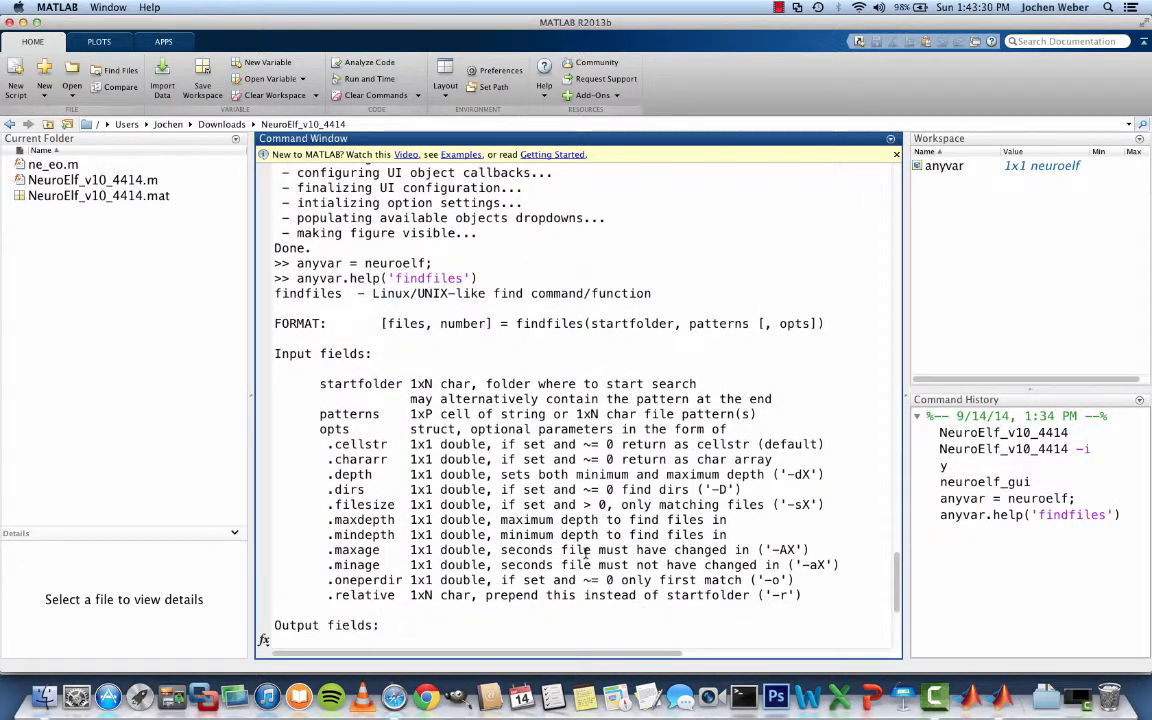
{"action": "scroll", "scroll_direction": "down", "scroll_amount": 3}
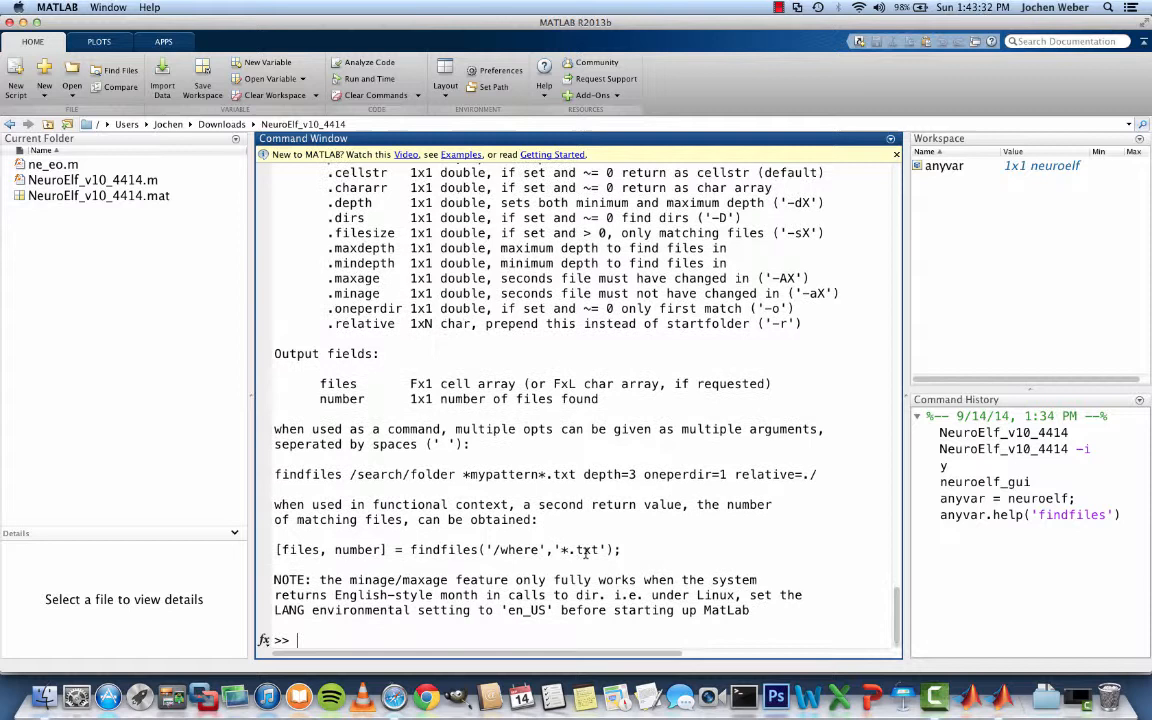